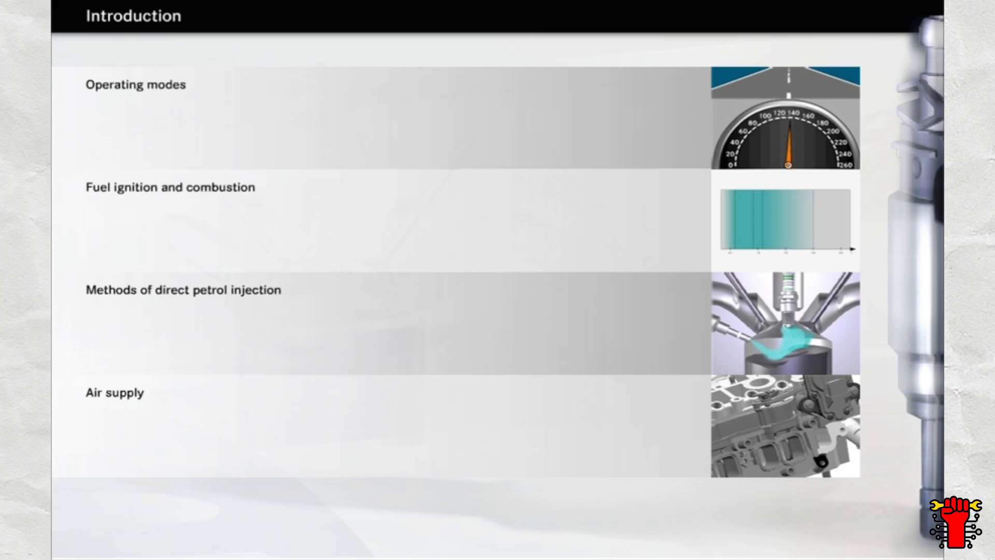
- Open the Operating modes topic showing economy versus power mode
left_click(134, 85)
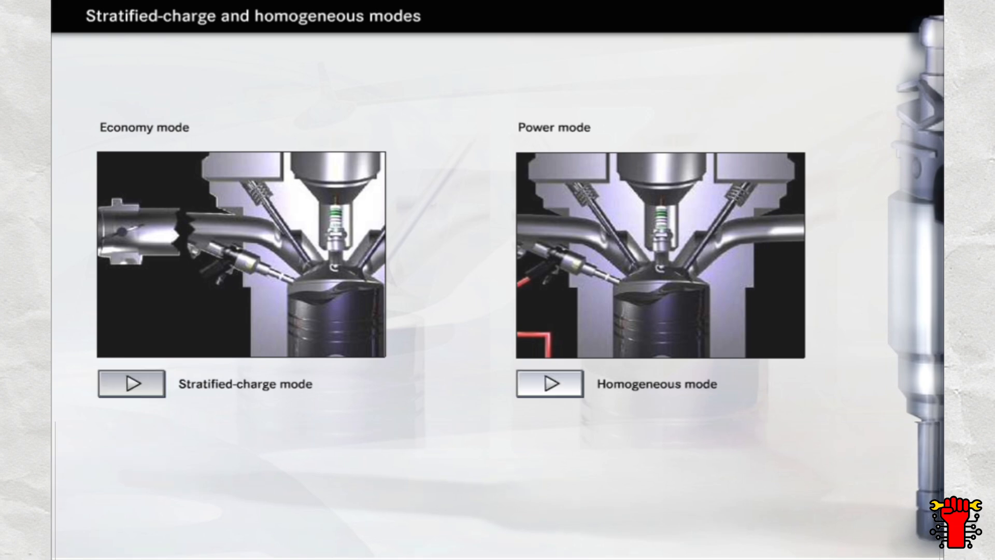
- Advance to the Operating mode control page with the engine simulation panel
left_click(129, 398)
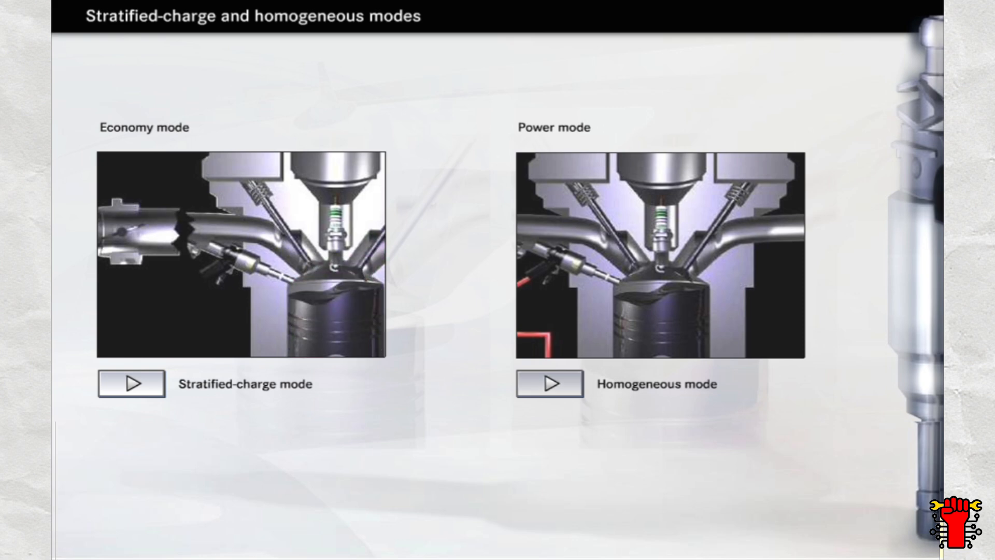
left_click(548, 384)
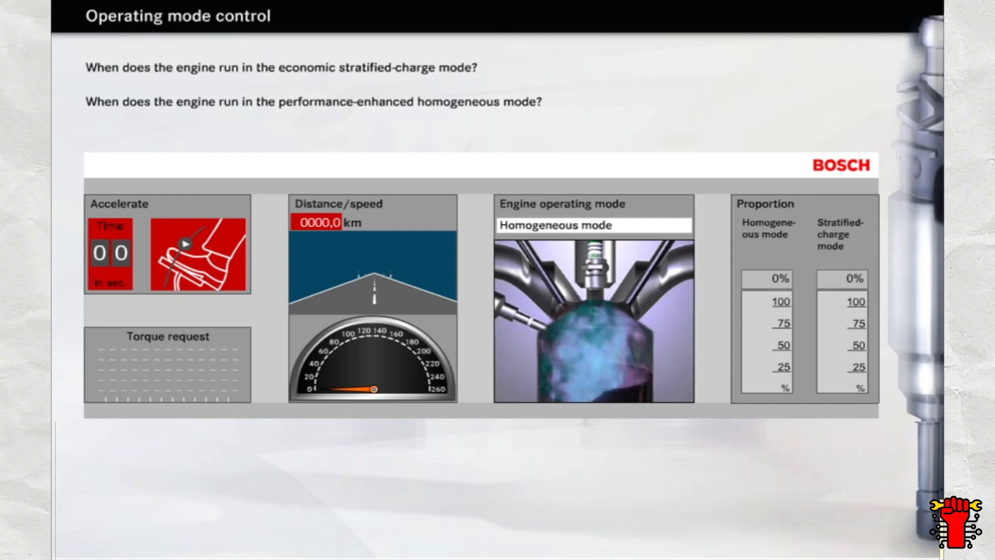
left_click(185, 258)
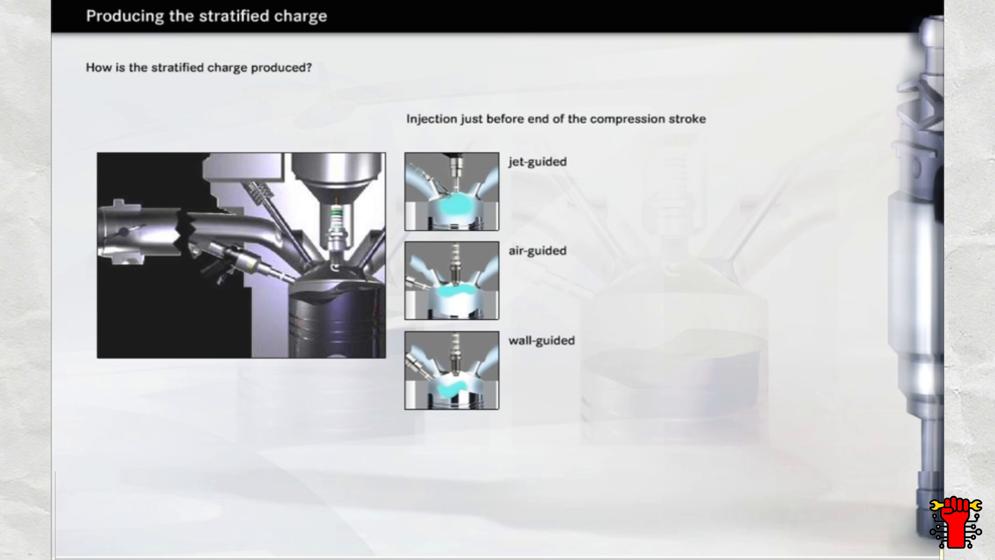
- View the enlarged illustrations of the wall-guided, air-guided and jet-guided stratified-charge methods
left_click(452, 197)
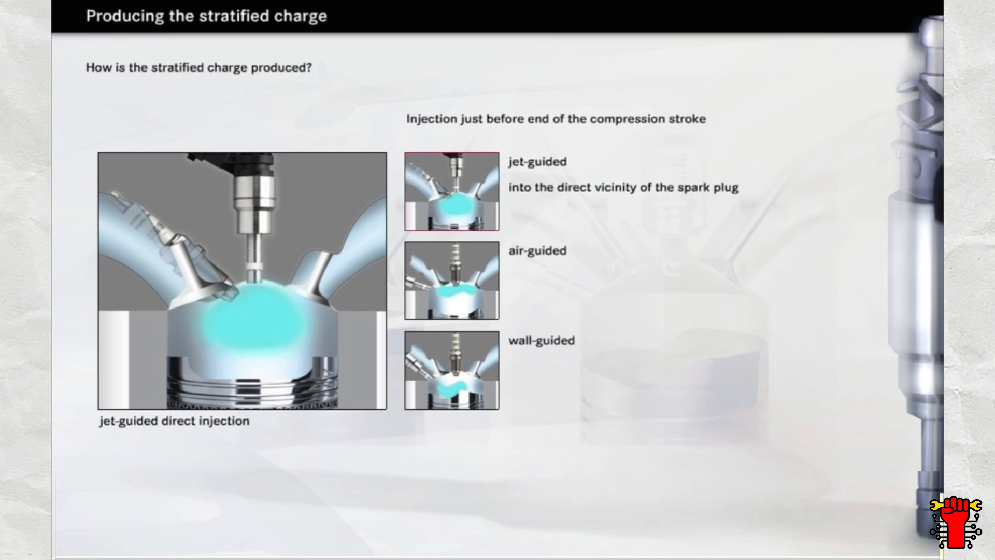
left_click(448, 286)
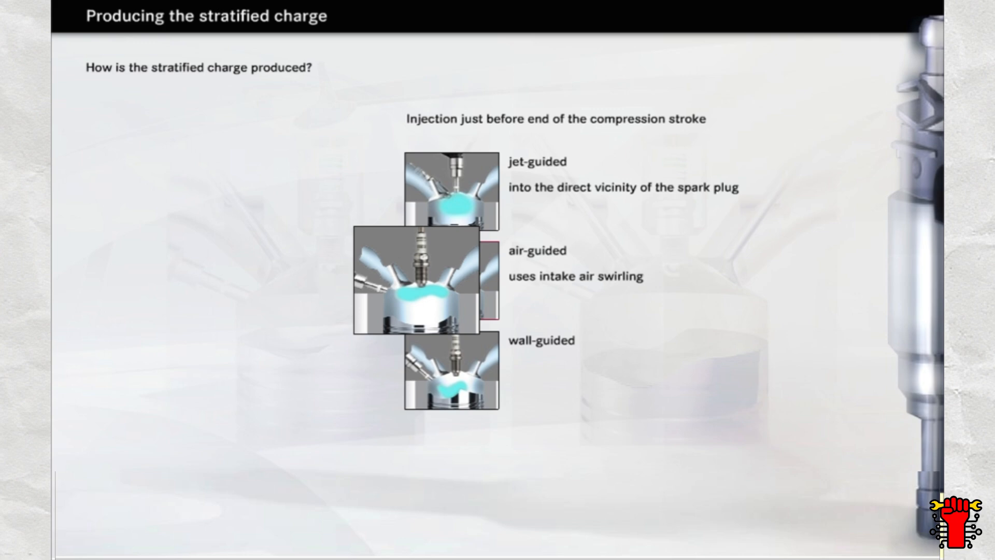
left_click(450, 286)
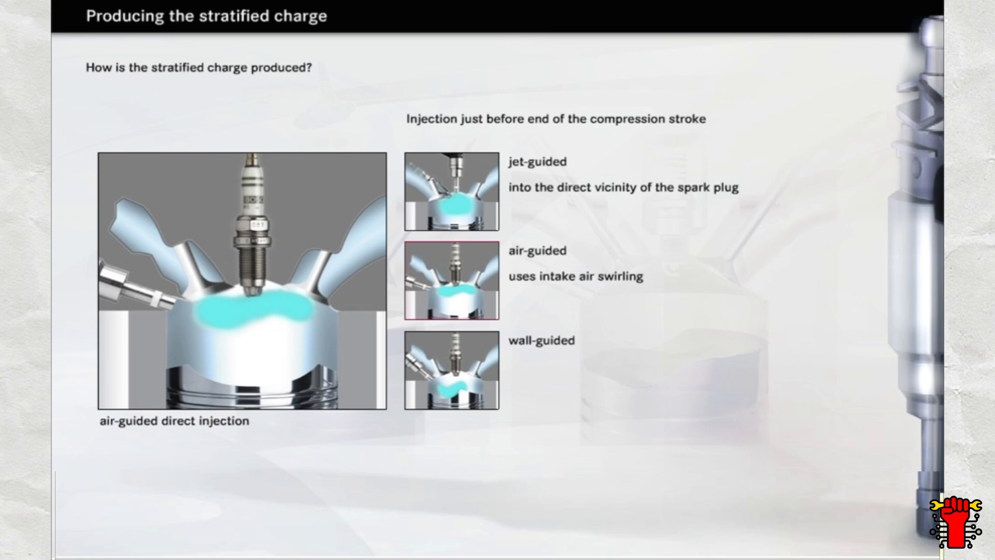
left_click(450, 373)
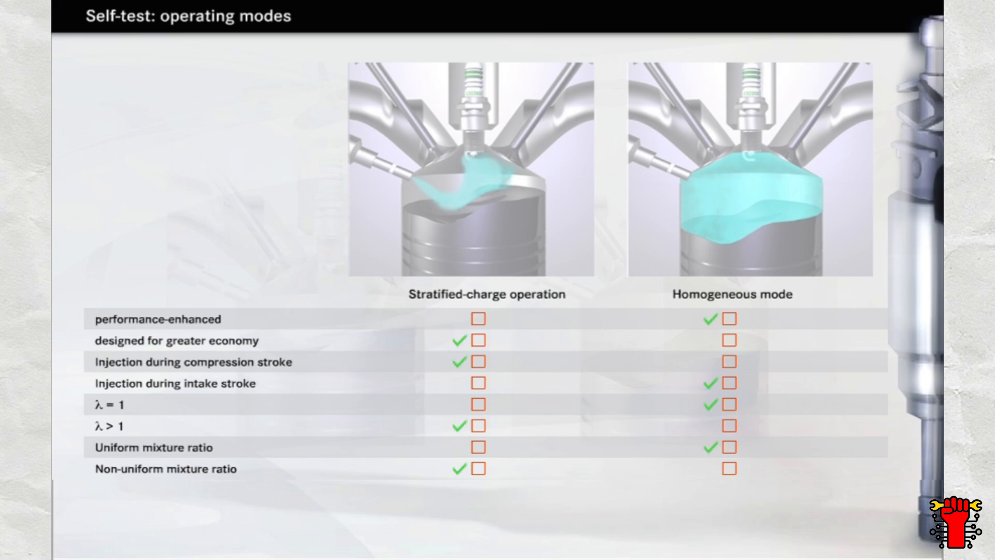
left_click(471, 171)
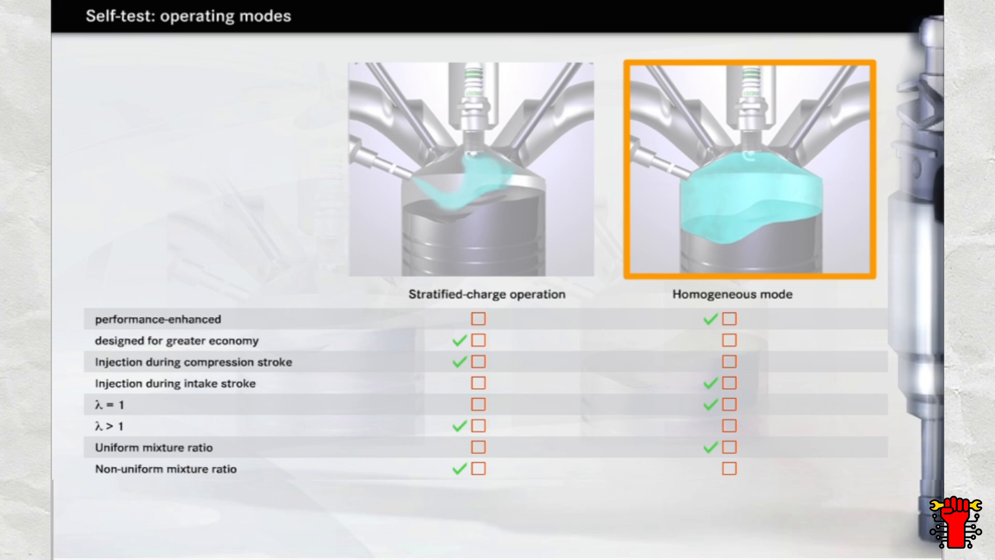
left_click(750, 166)
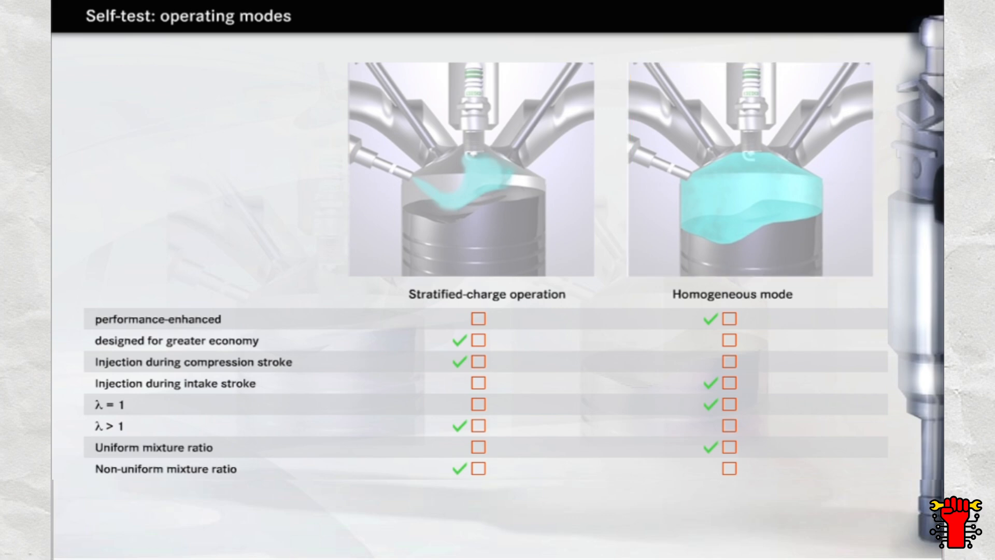